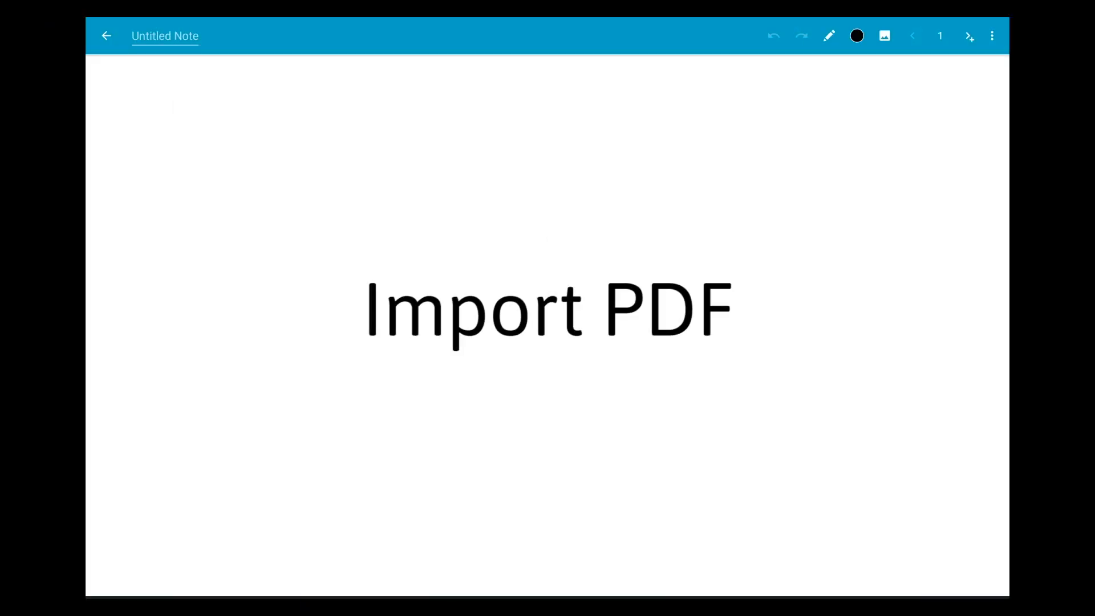
Go back from the Import PDF note to the Recent Notes list
left_click(106, 35)
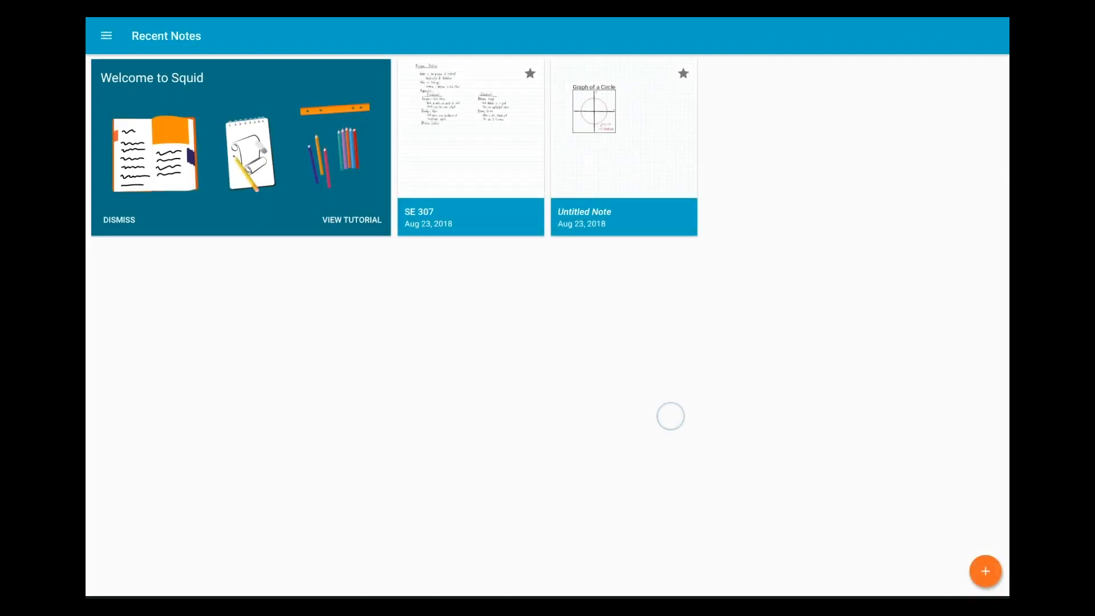
Import Time Worksheet.pdf from Downloads as a new Squid note
left_click(986, 572)
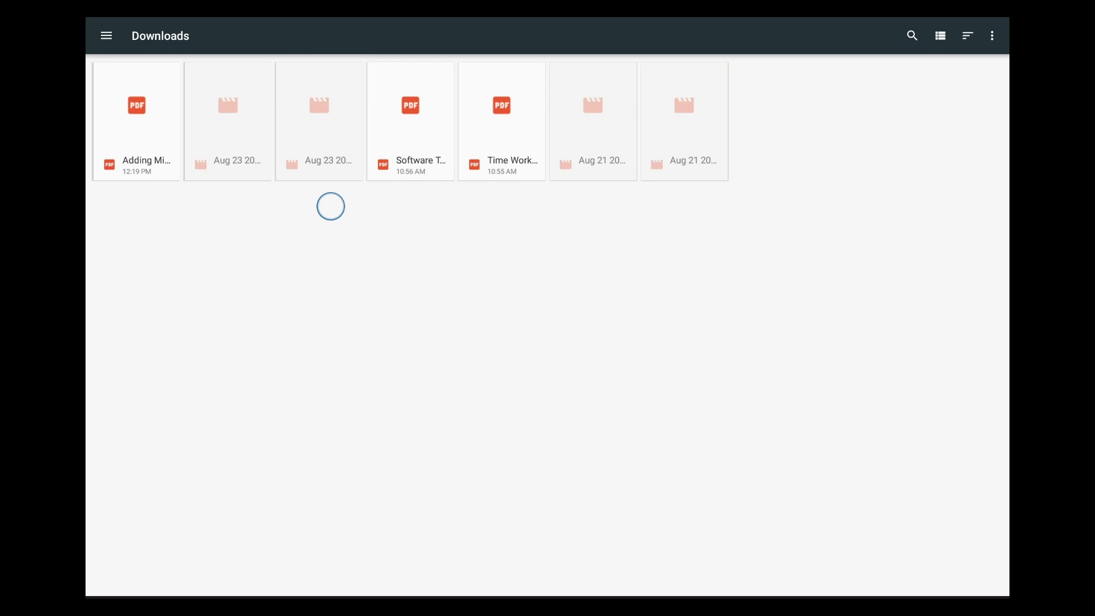
left_click(501, 120)
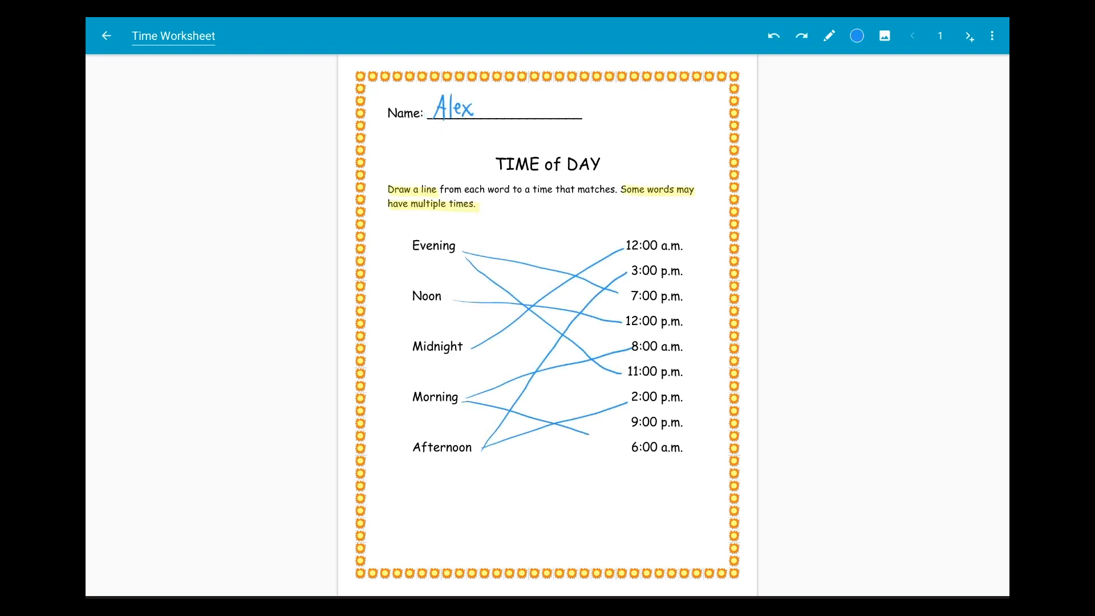
Leave the worksheet note and select Time Worksheet.pdf in the Files Downloads list
left_click(774, 36)
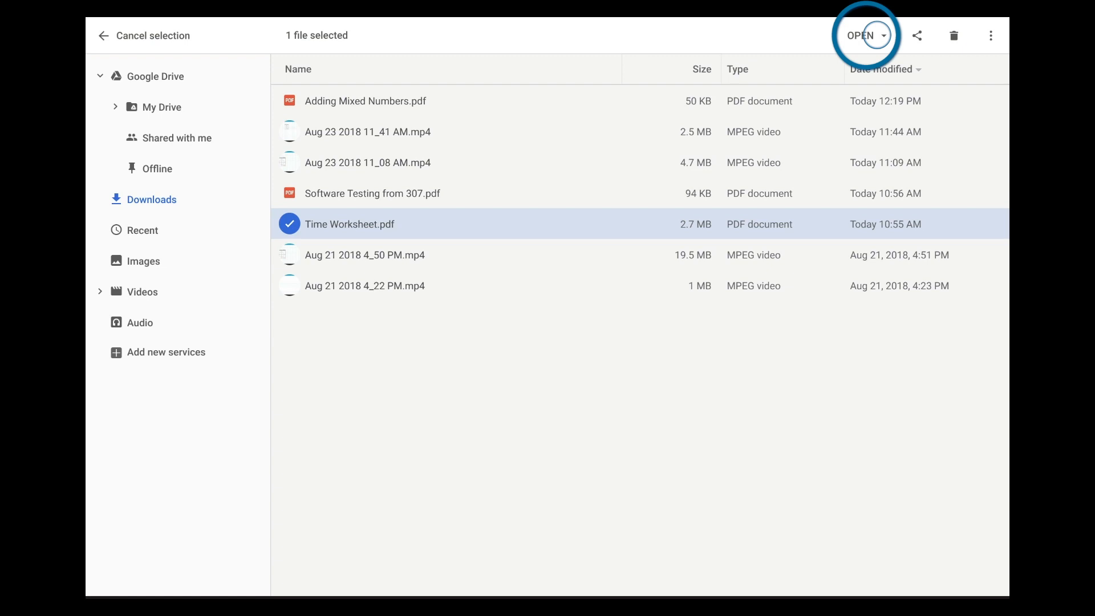
Open Time Worksheet.pdf with Squid into the existing Time Worksheet note
left_click(883, 35)
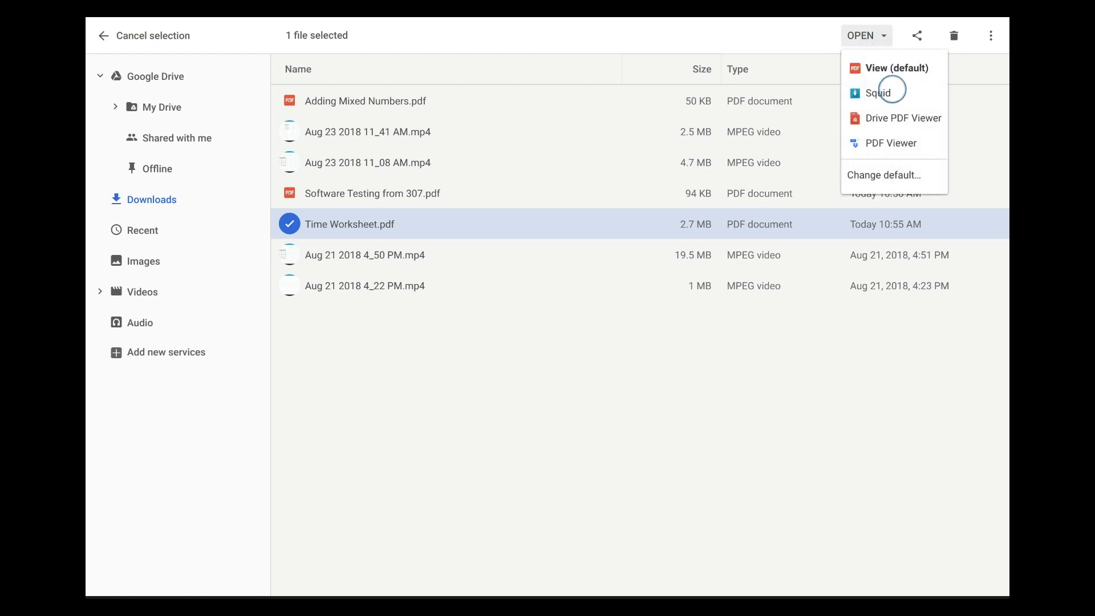
left_click(879, 93)
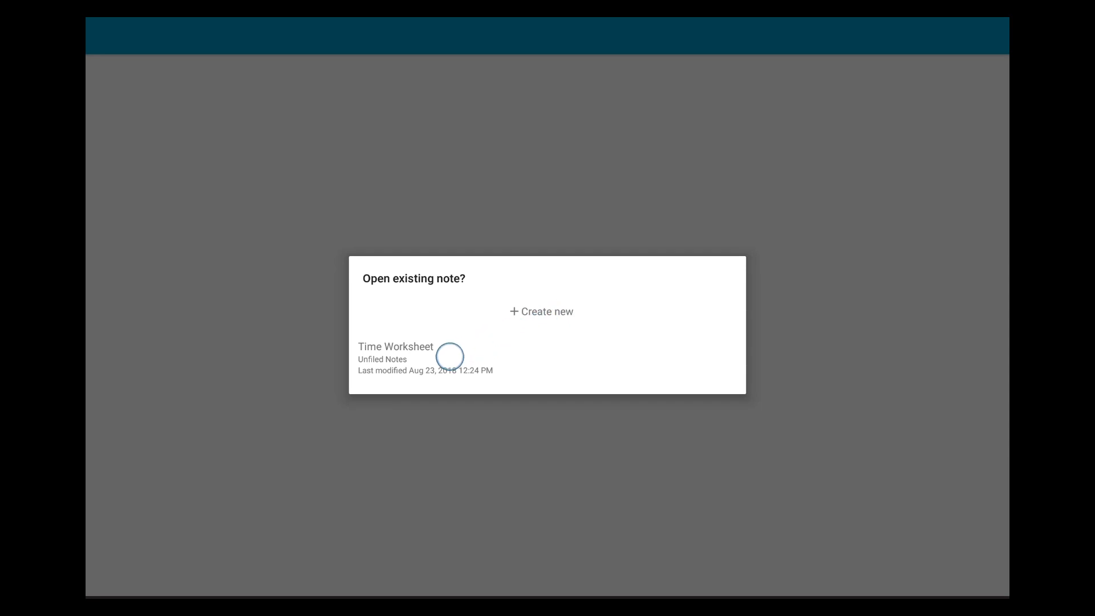
left_click(395, 346)
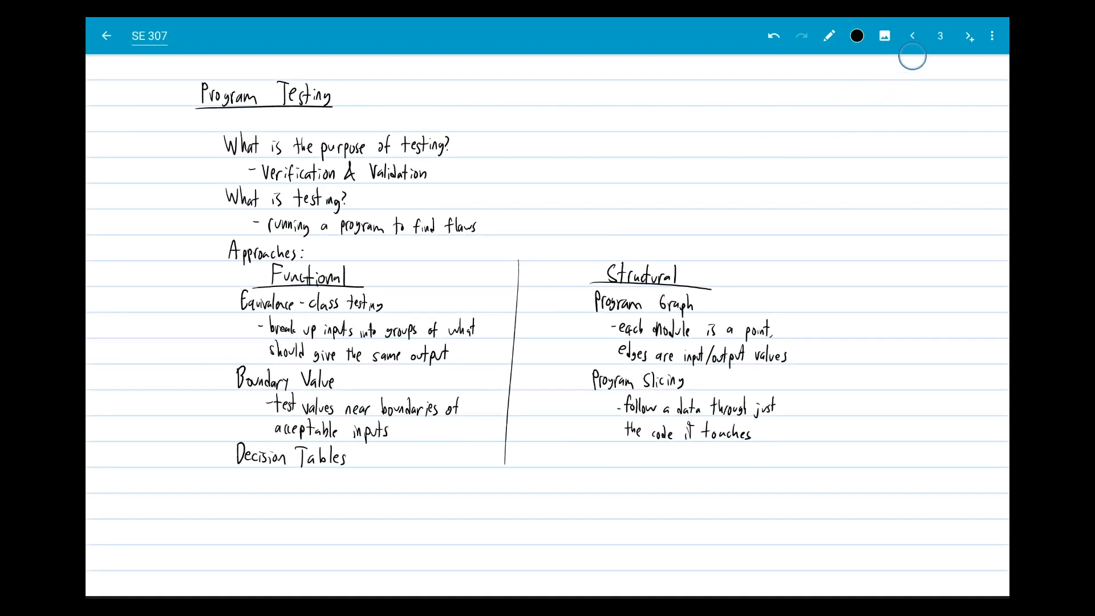
Insert the slides PDF after page 3, adding pages 4 to 7
left_click(991, 36)
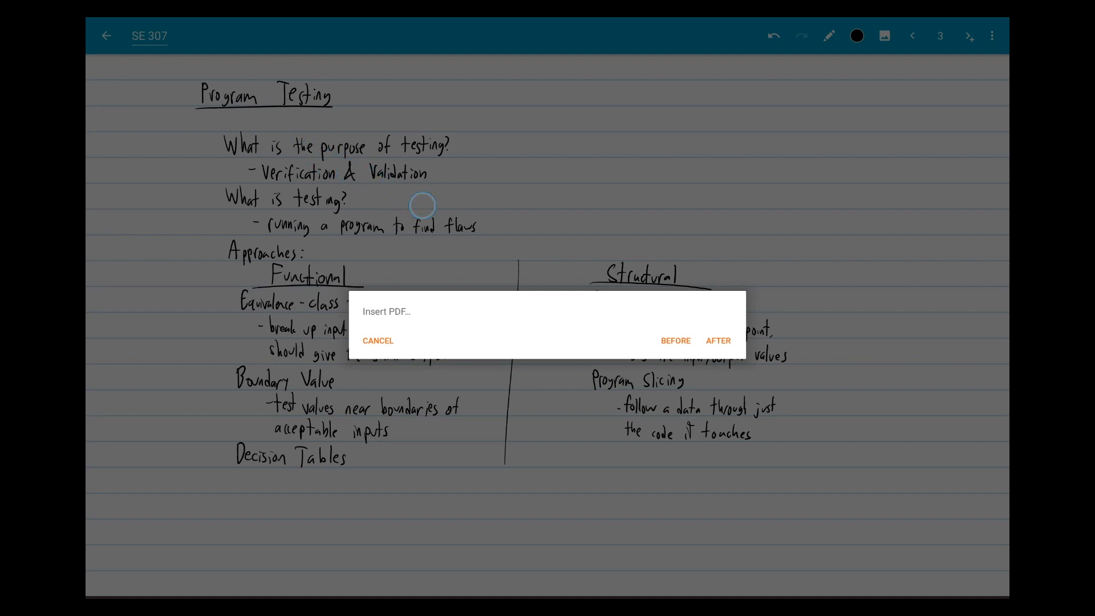
left_click(719, 341)
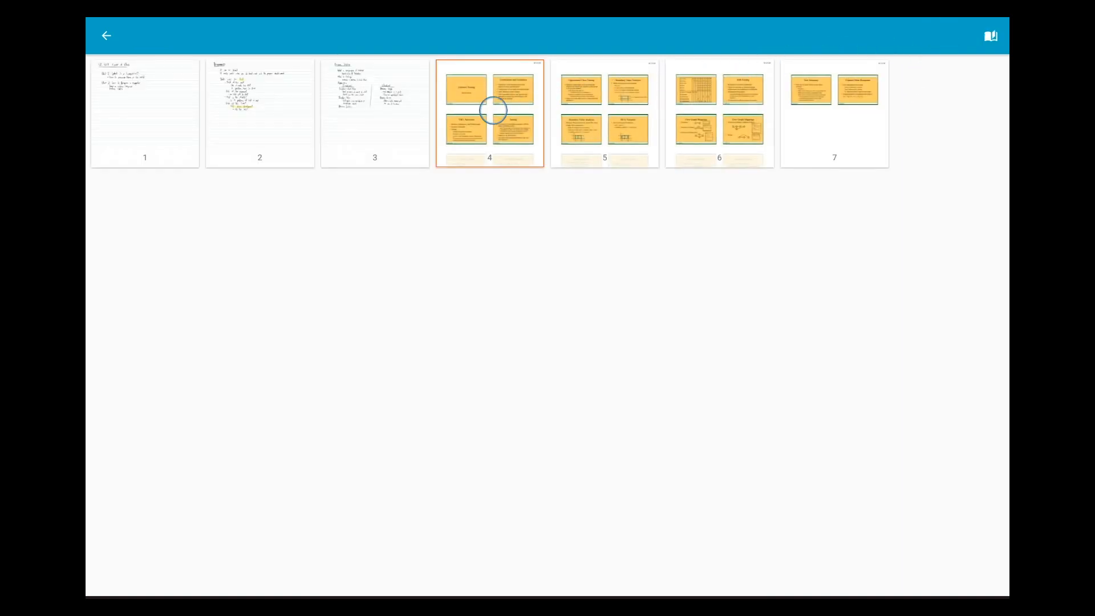
Go to page 7 and insert the Presentation Evaluation PDF as page 8
left_click(489, 113)
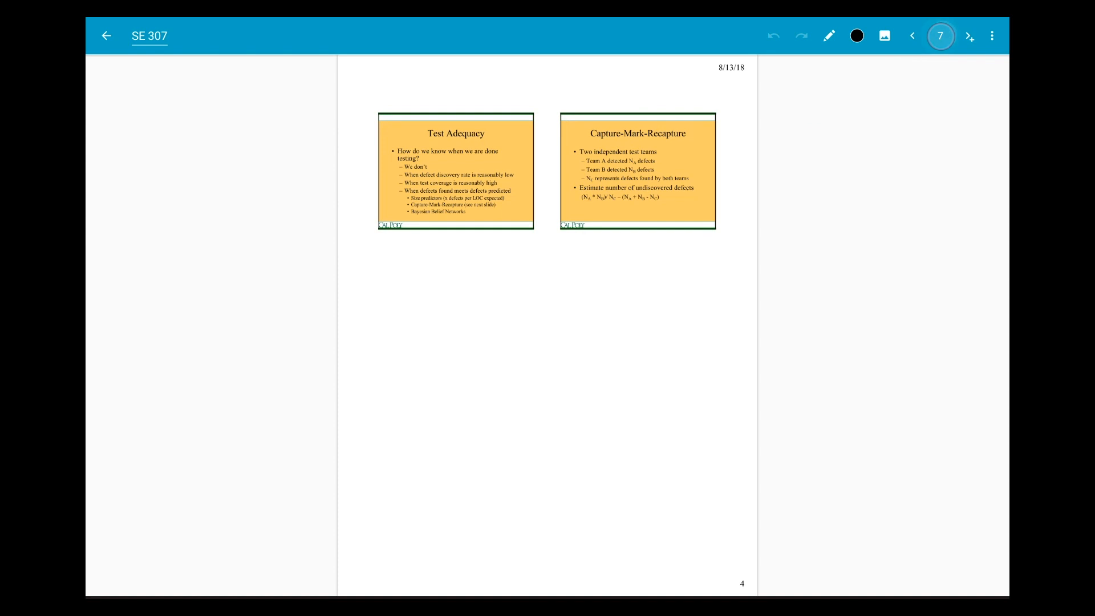
left_click(970, 35)
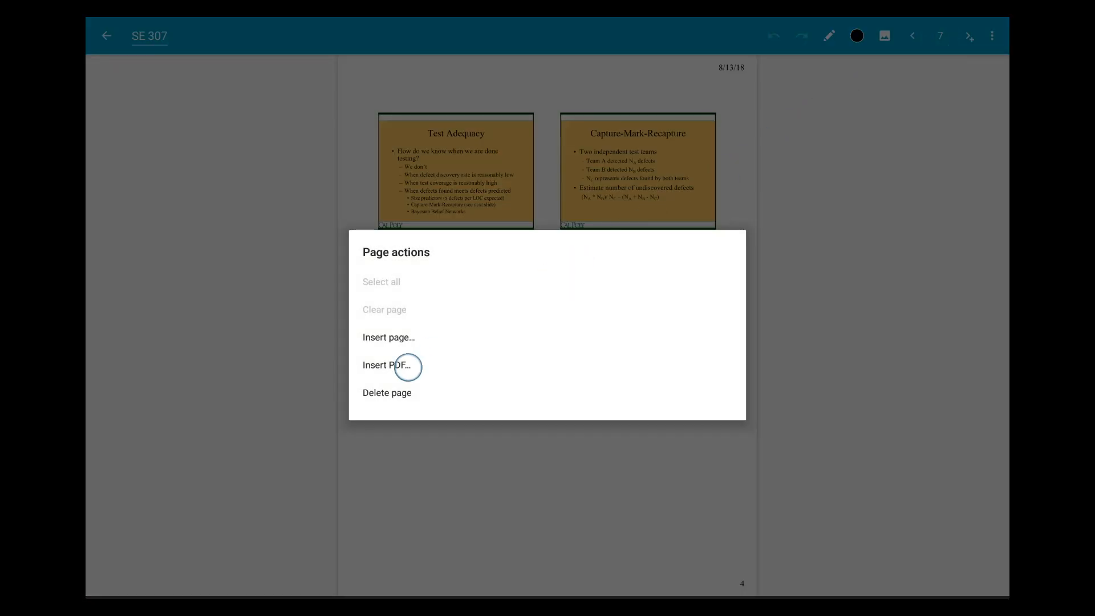
left_click(389, 365)
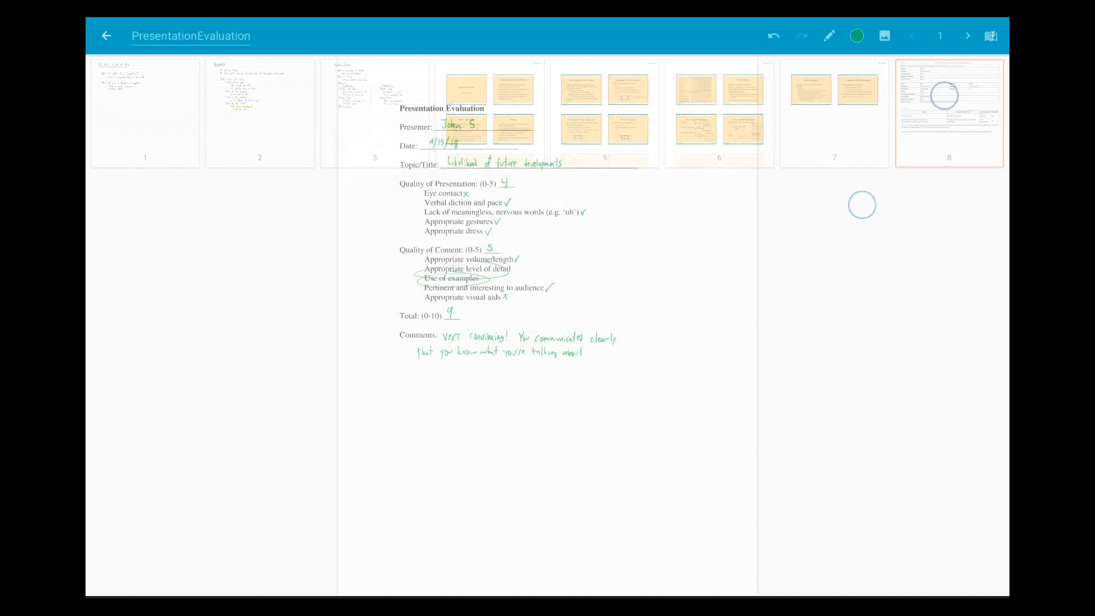
Page forward to the fourth evaluation form, which has a total score of 10
left_click(967, 35)
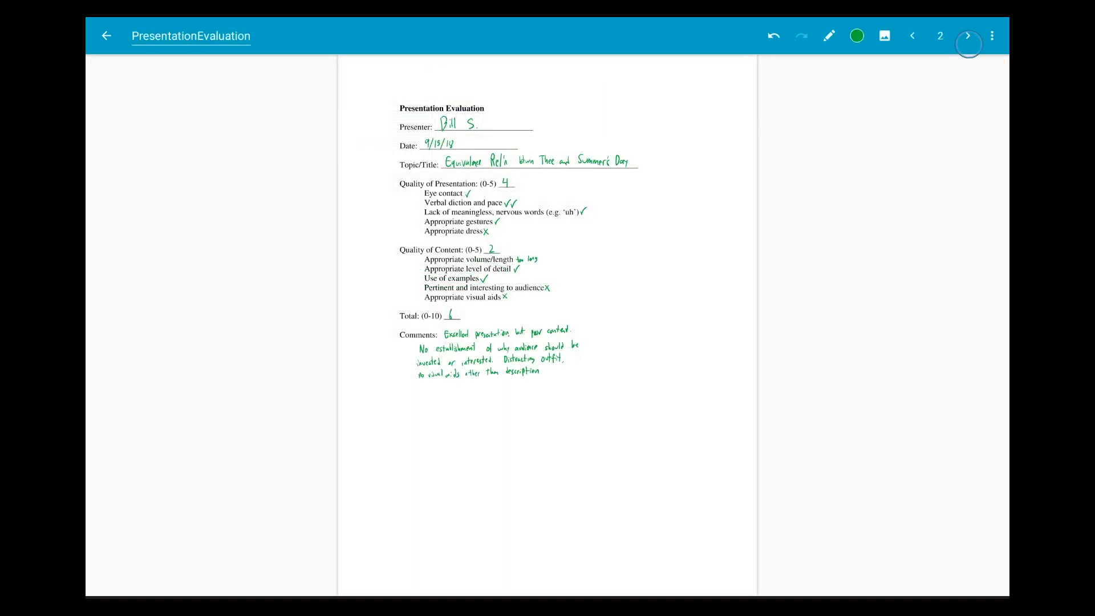
left_click(967, 35)
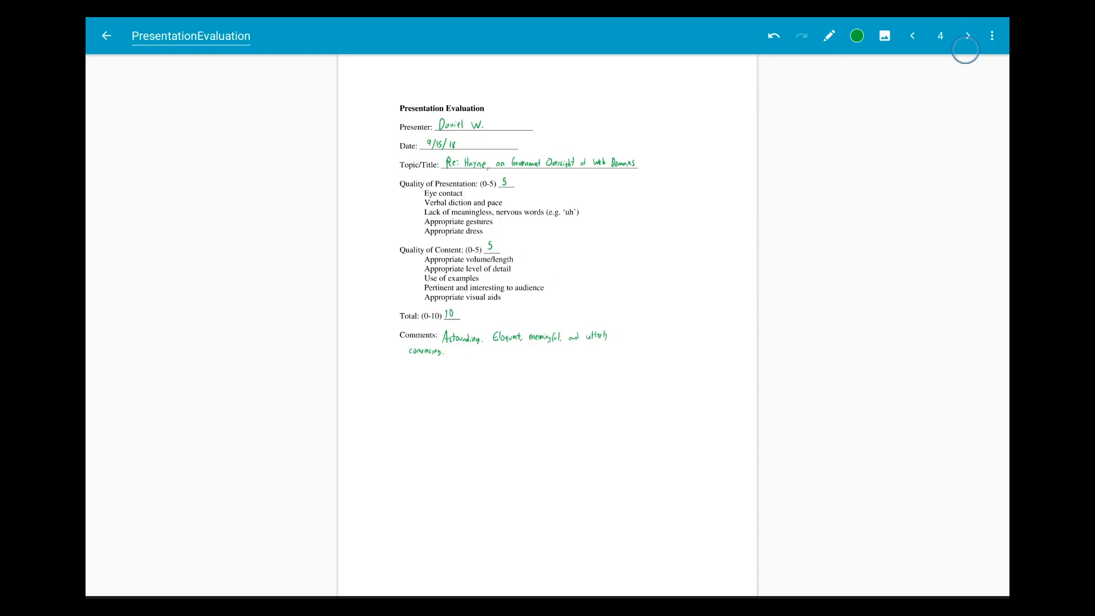